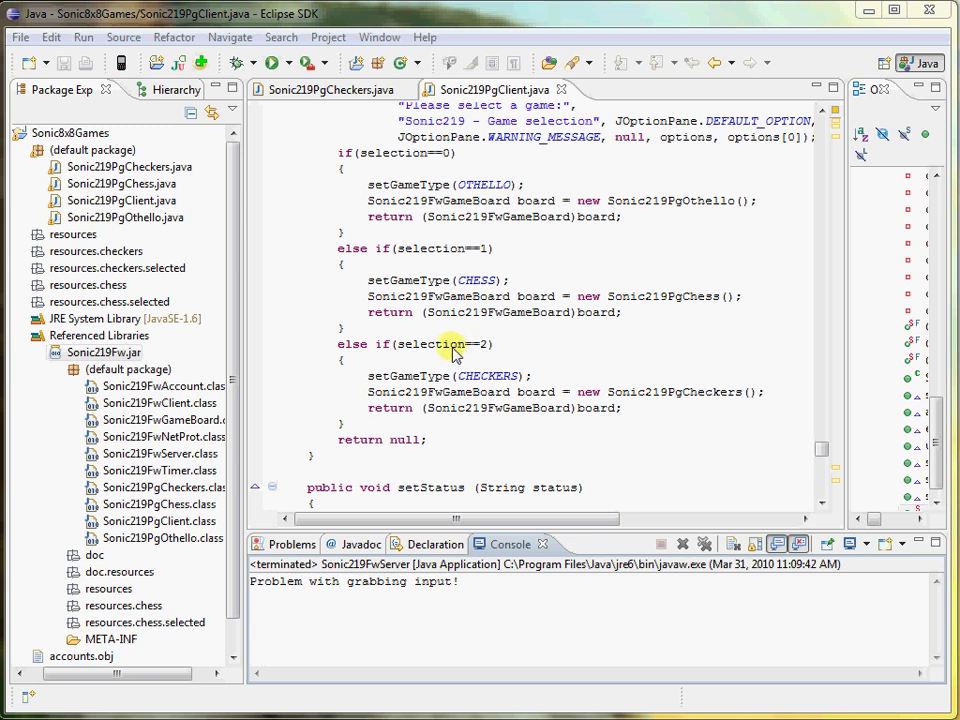
Relaunch Sonic219FwServer from the Run history so the game server is running again.
left_click(290, 62)
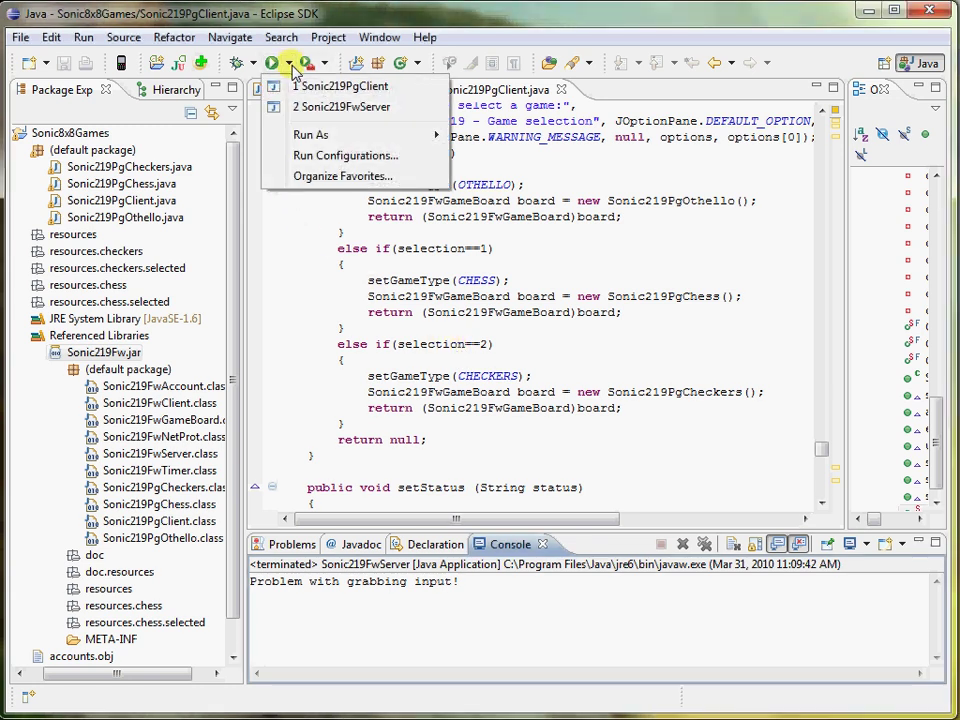
mouse_move(340, 106)
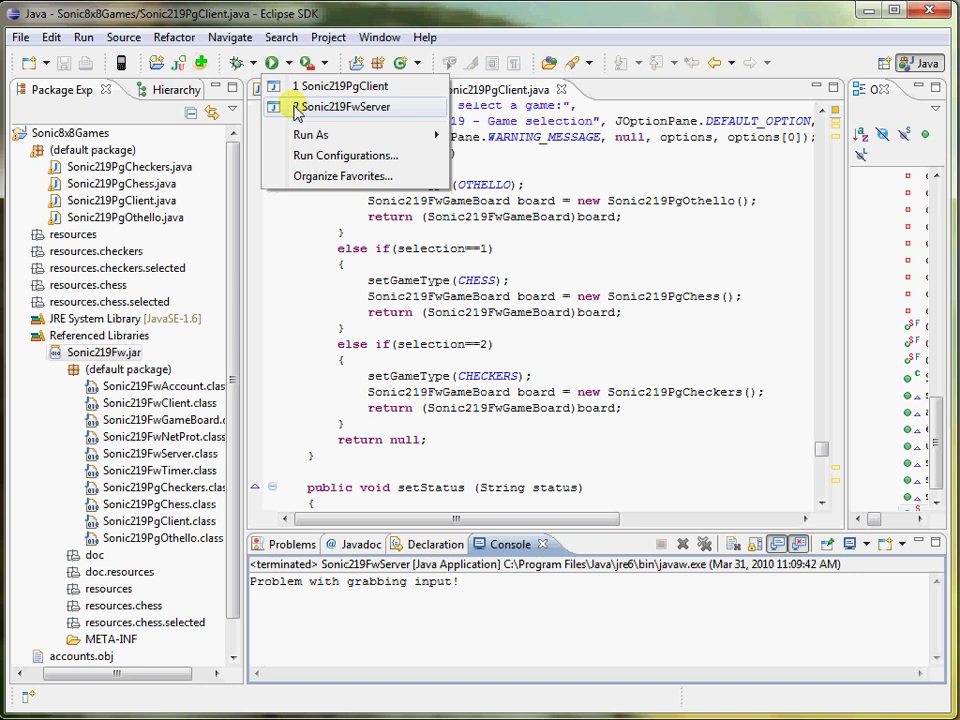
left_click(344, 106)
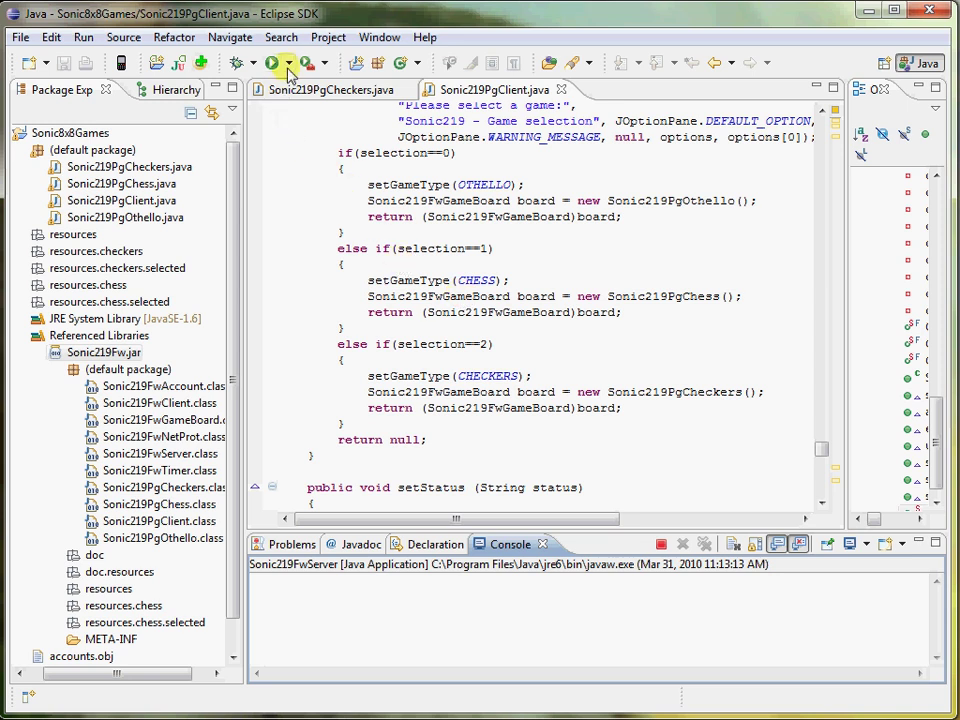
left_click(284, 62)
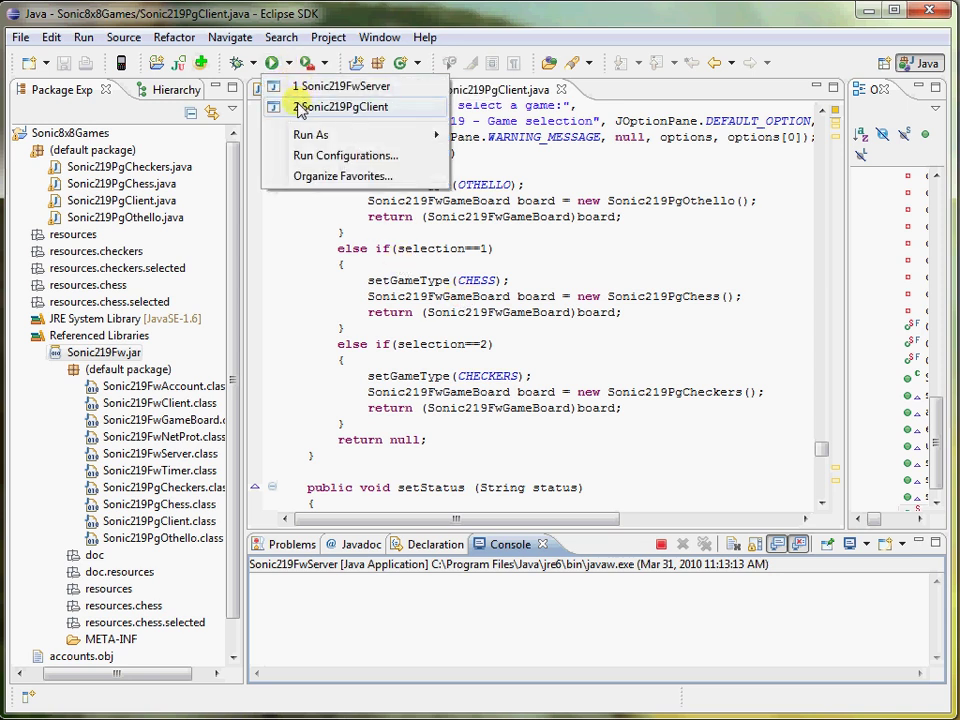
Launch the first Sonic219PgClient, connect to localhost, log in and choose Othello.
left_click(344, 106)
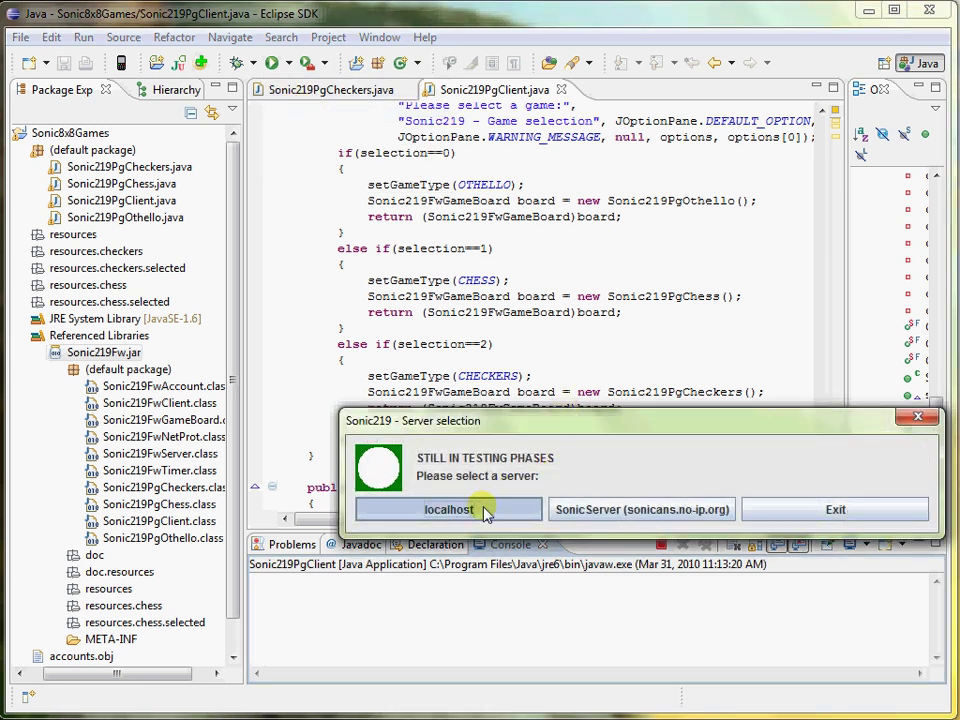
left_click(448, 510)
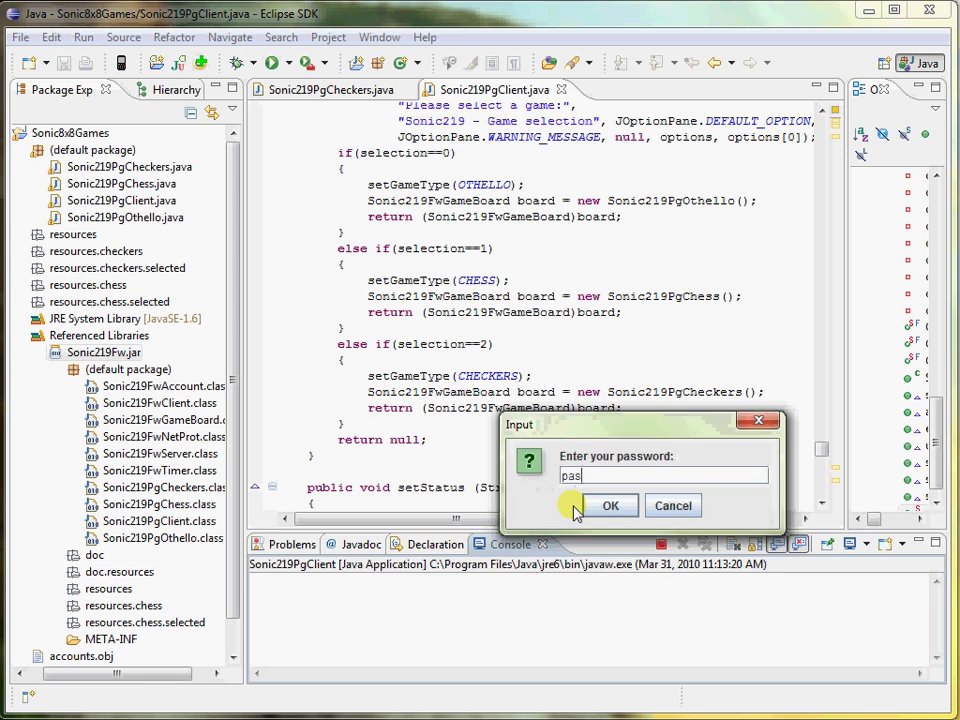
left_click(610, 504)
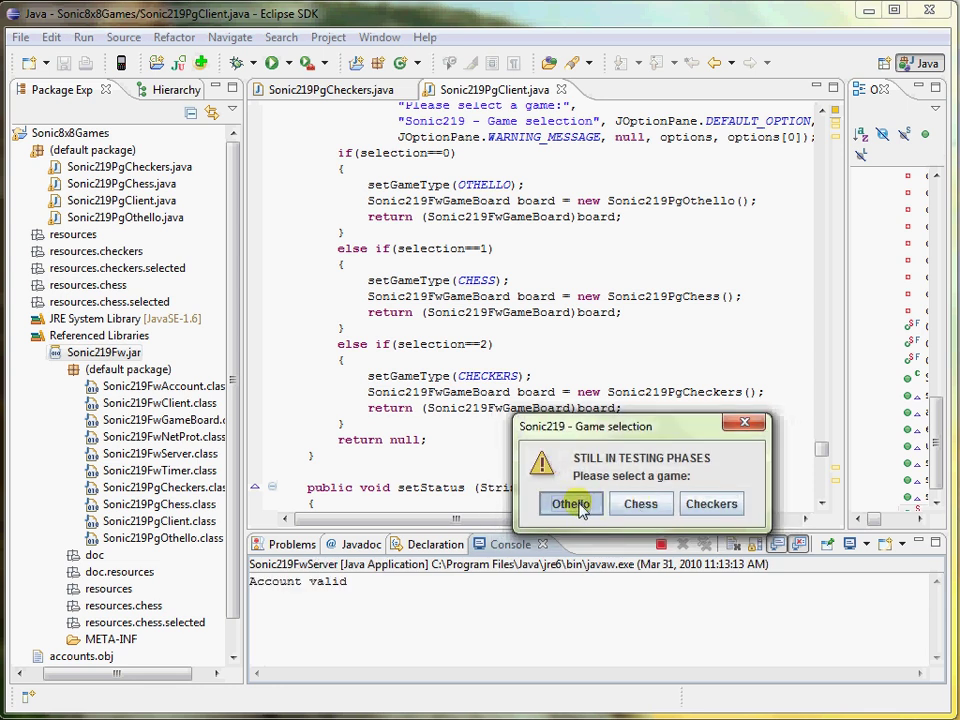
left_click(570, 504)
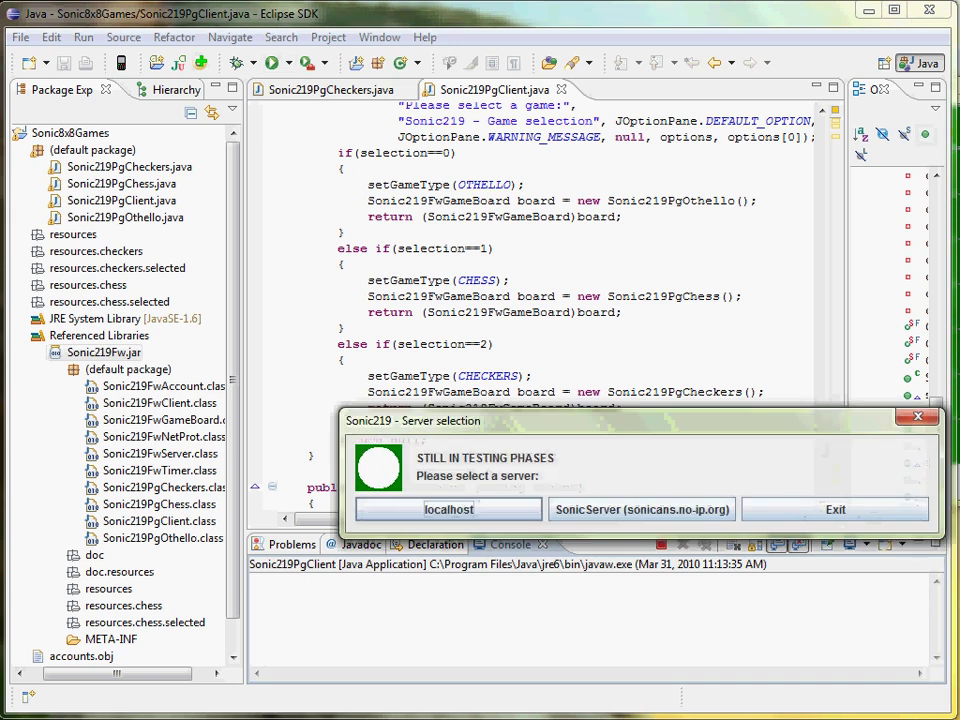
Connect a second client to localhost, log it in and choose Othello to pair the game.
left_click(448, 510)
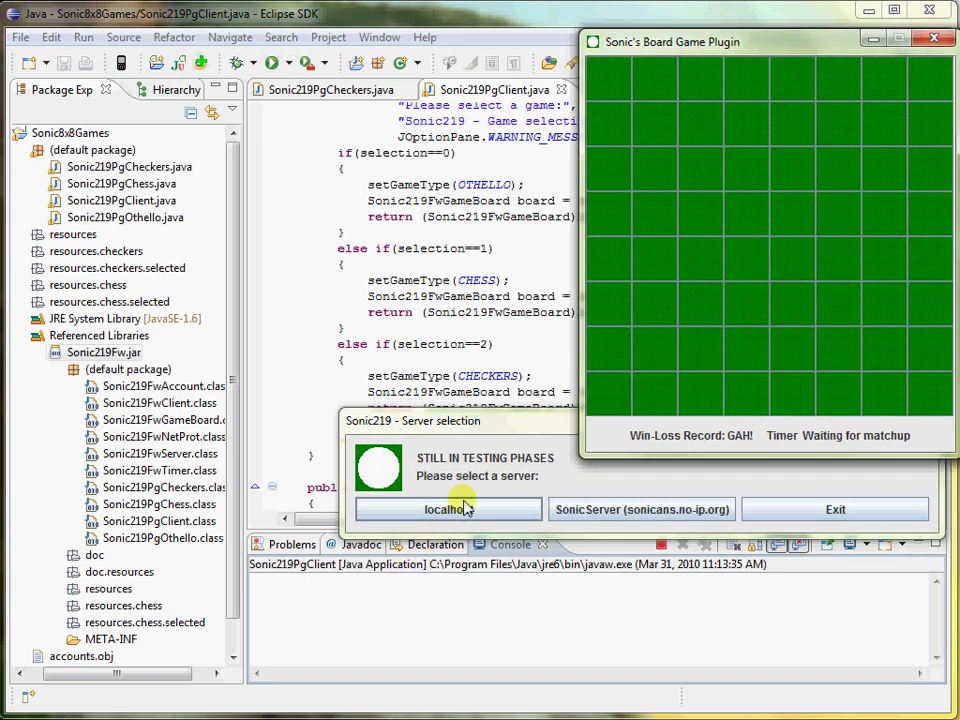
left_click(448, 510)
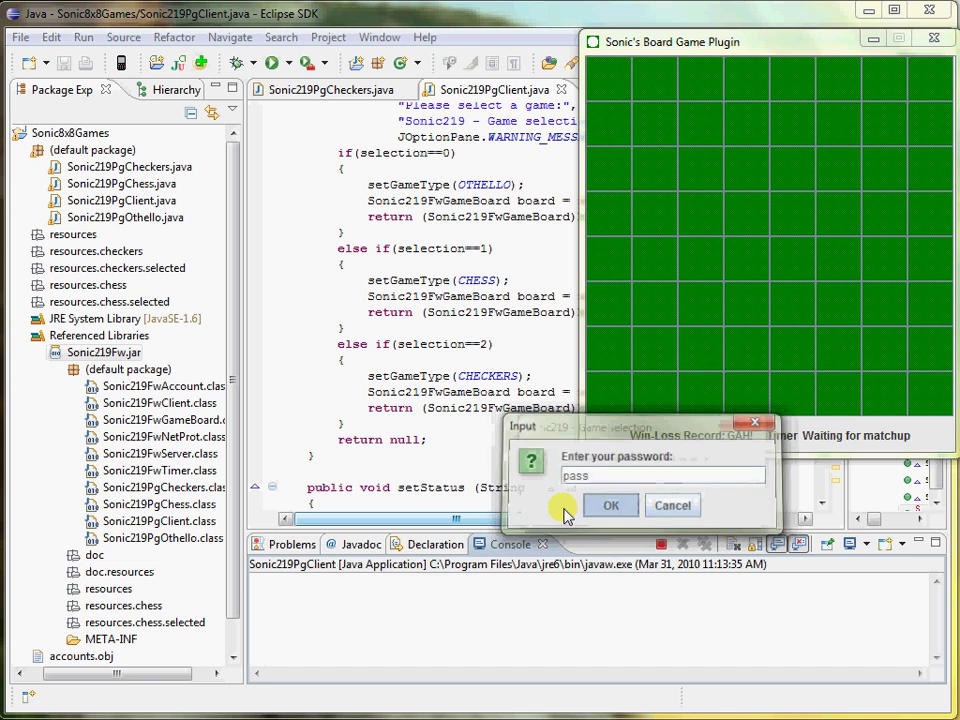
left_click(610, 504)
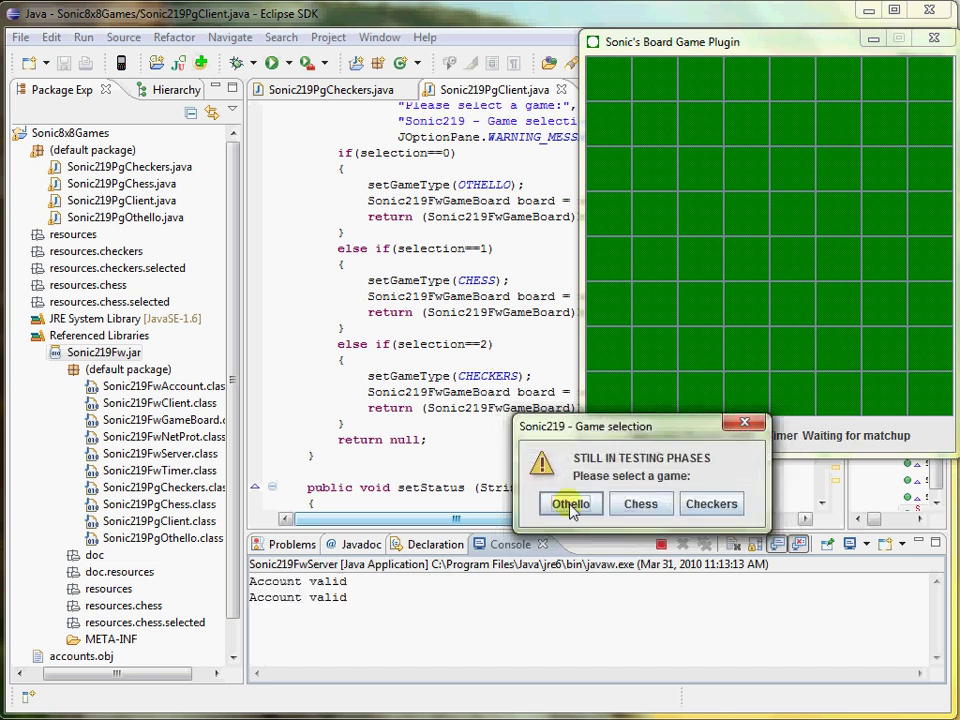
left_click(570, 504)
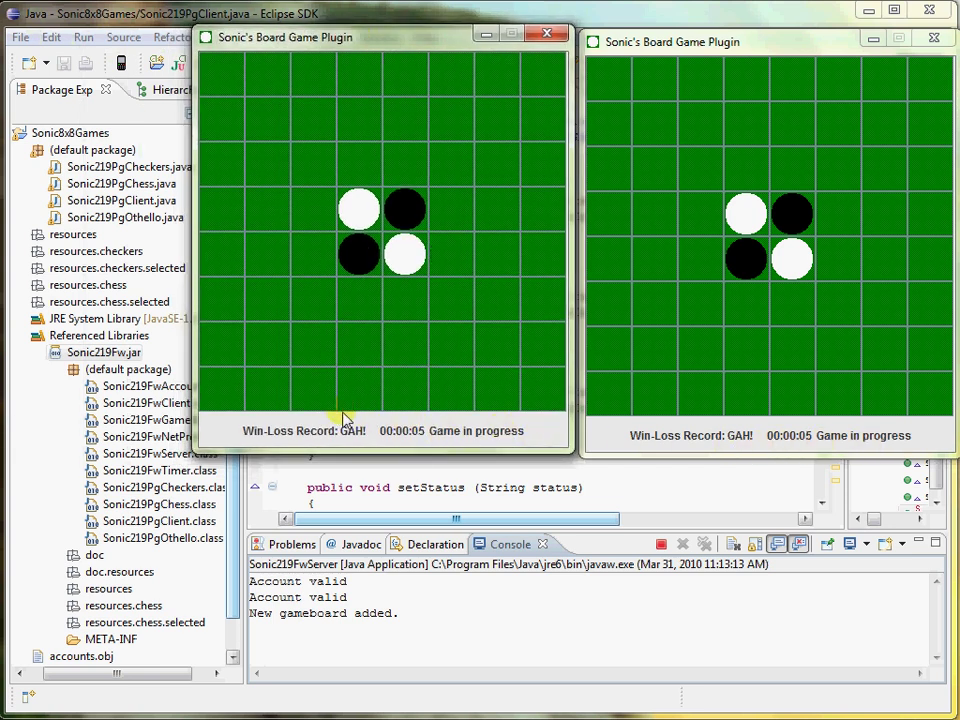
Place discs on the two paired Othello boards, alternating moves between the client windows.
left_click(310, 210)
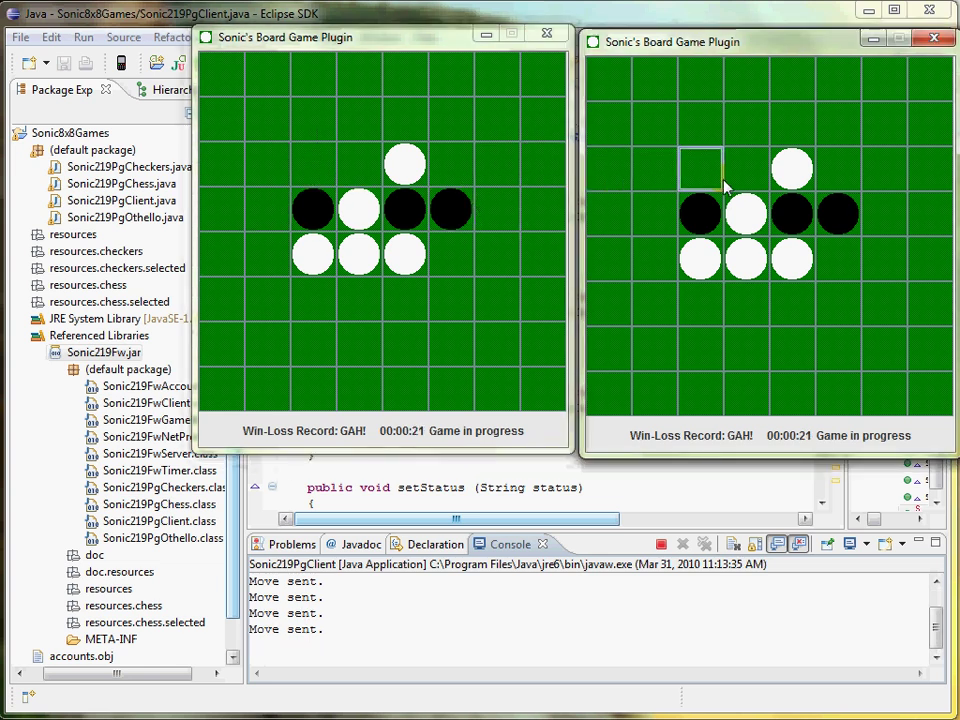
left_click(404, 164)
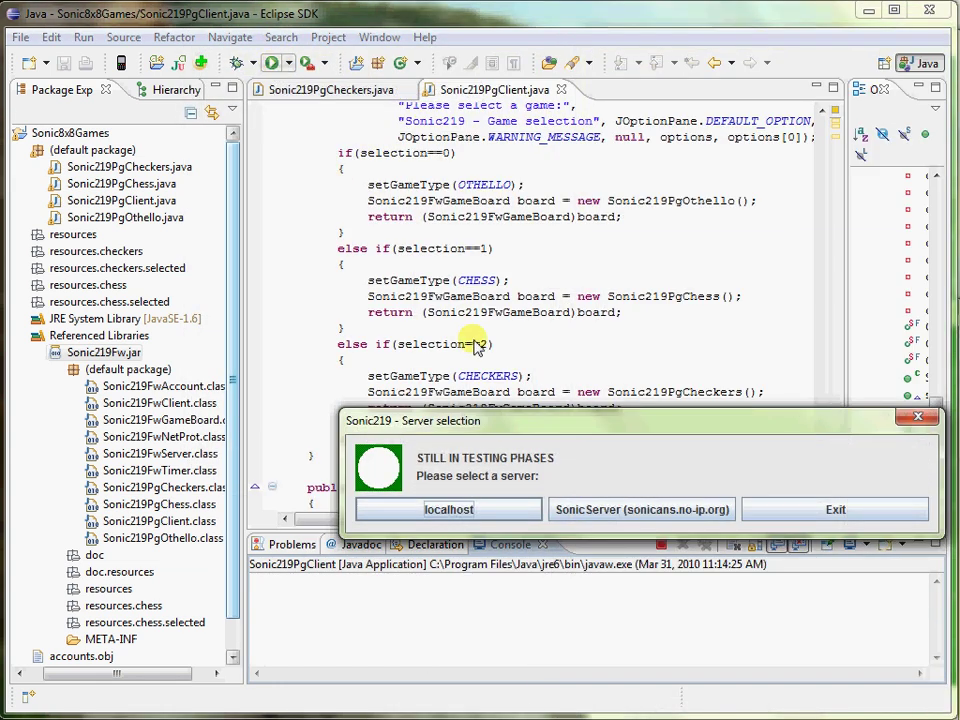
Connect a new client to localhost and log in with an existing user name and password.
left_click(448, 510)
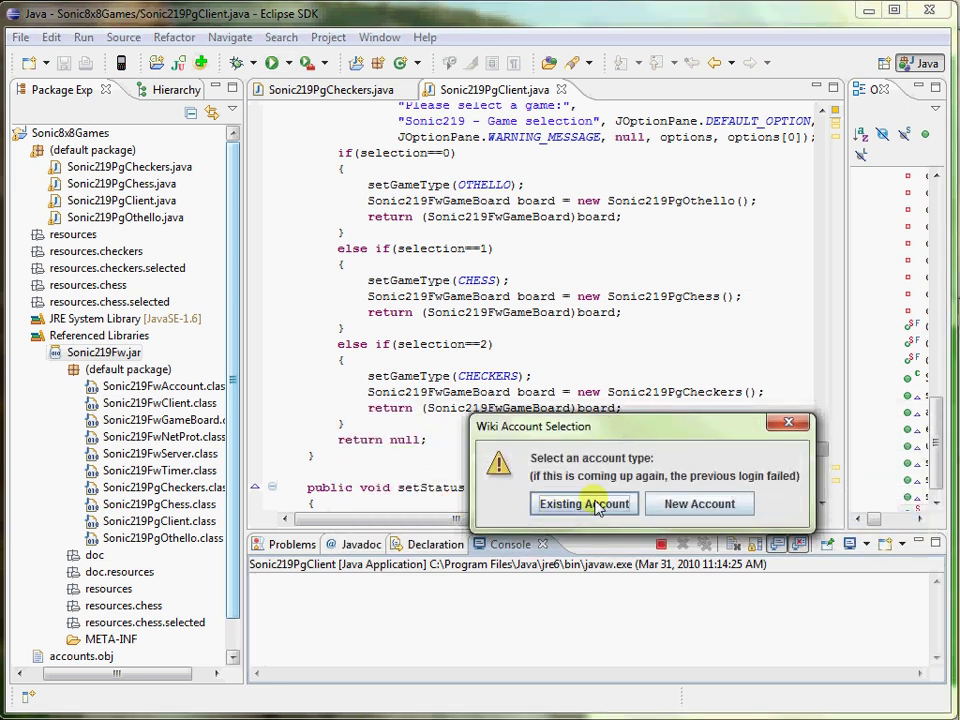
left_click(584, 504)
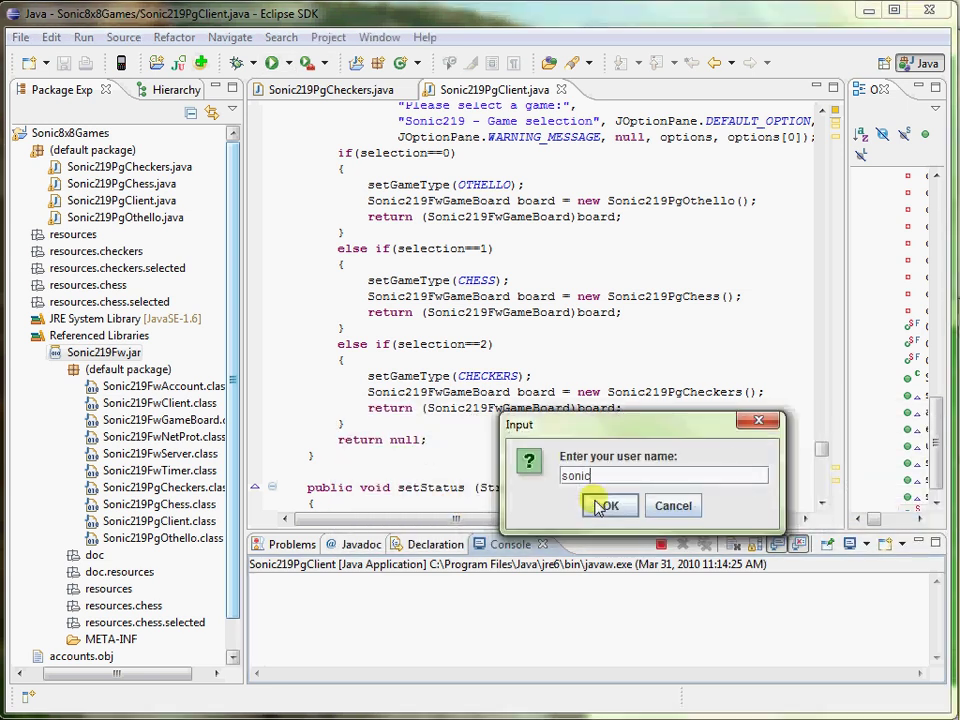
left_click(608, 504)
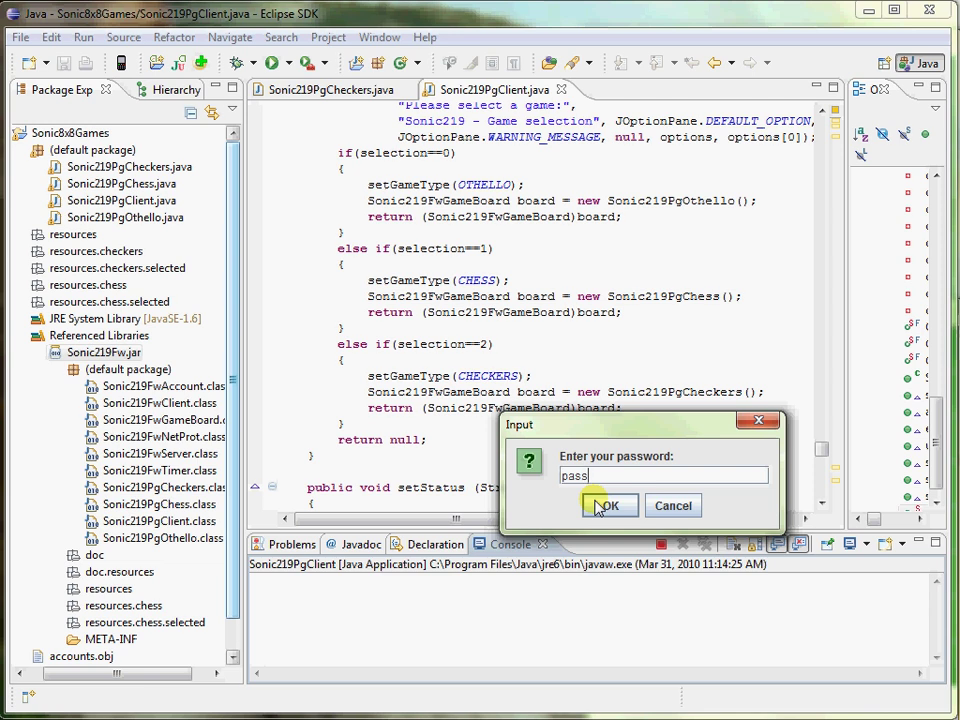
left_click(608, 504)
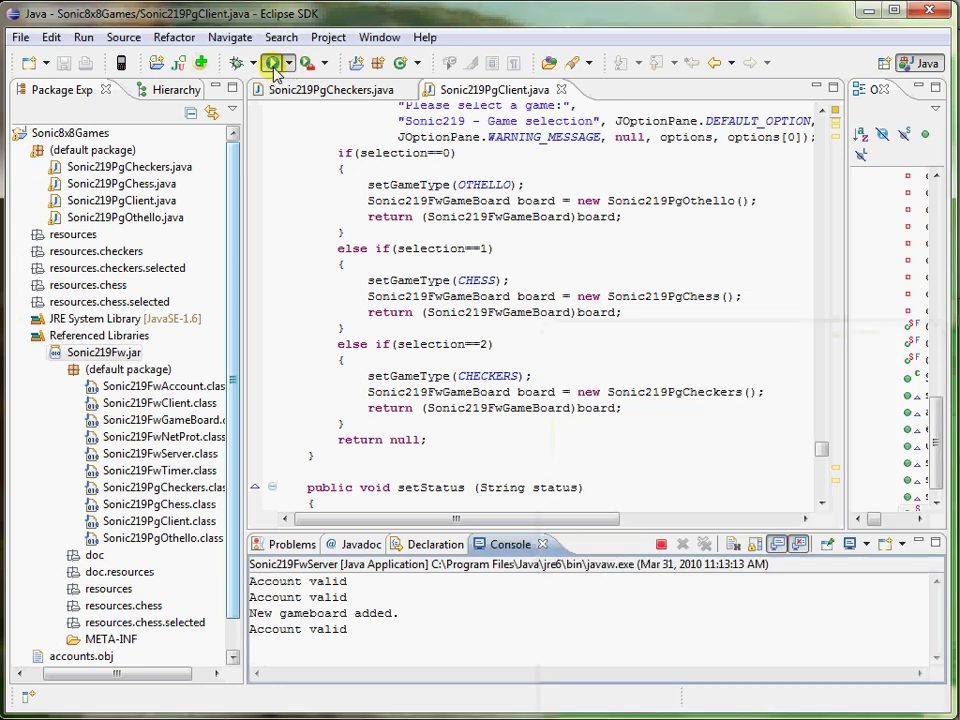
Launch another client, log both in with user name and password, and choose Chess for the first.
left_click(272, 62)
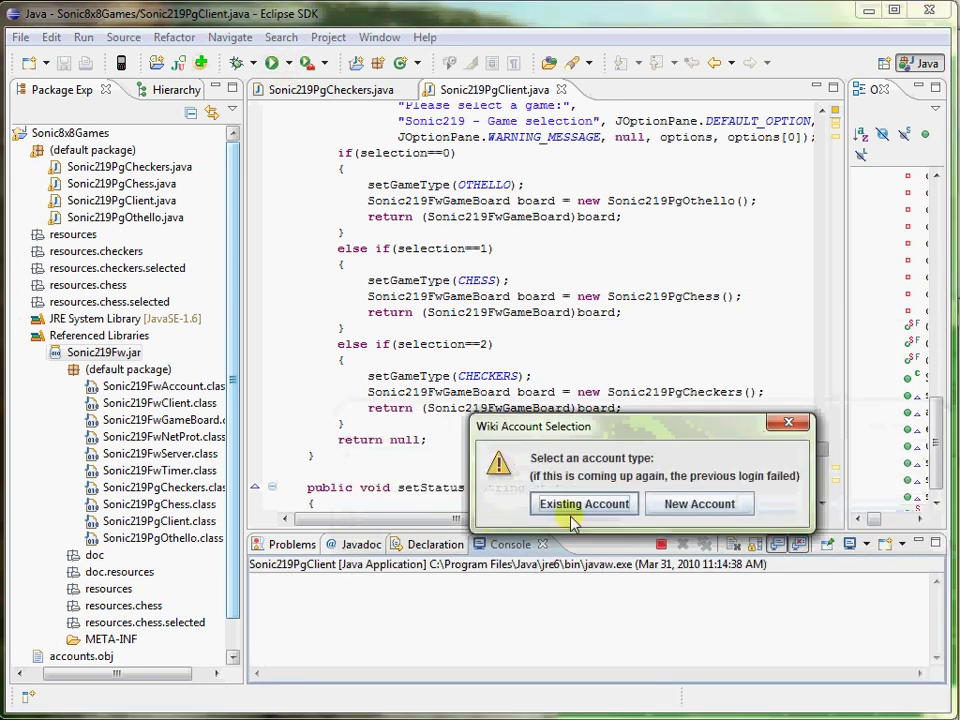
left_click(584, 504)
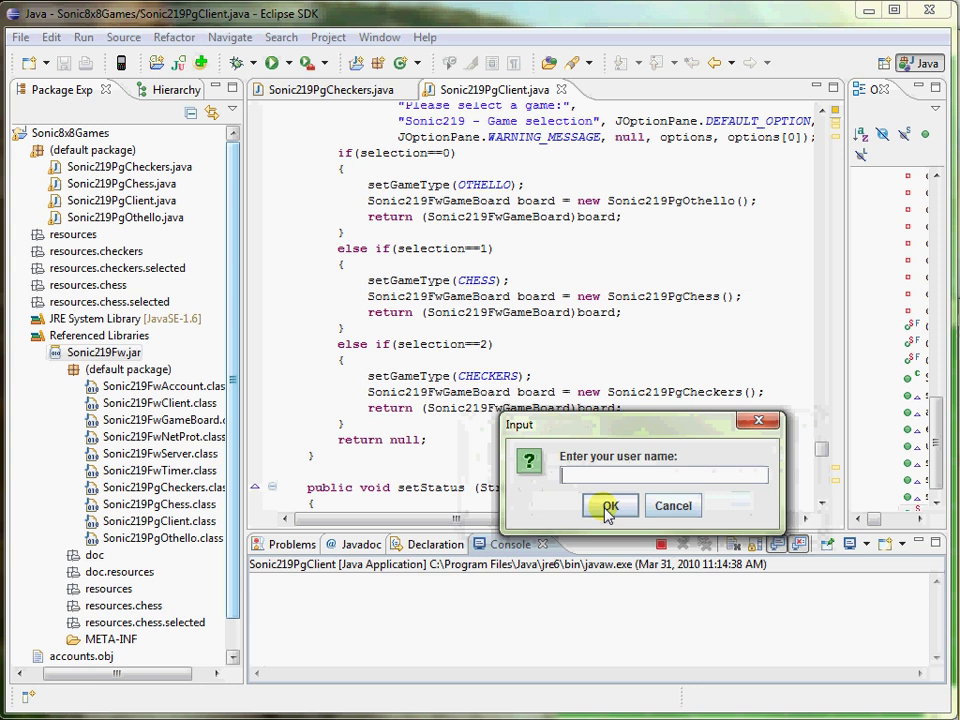
left_click(610, 504)
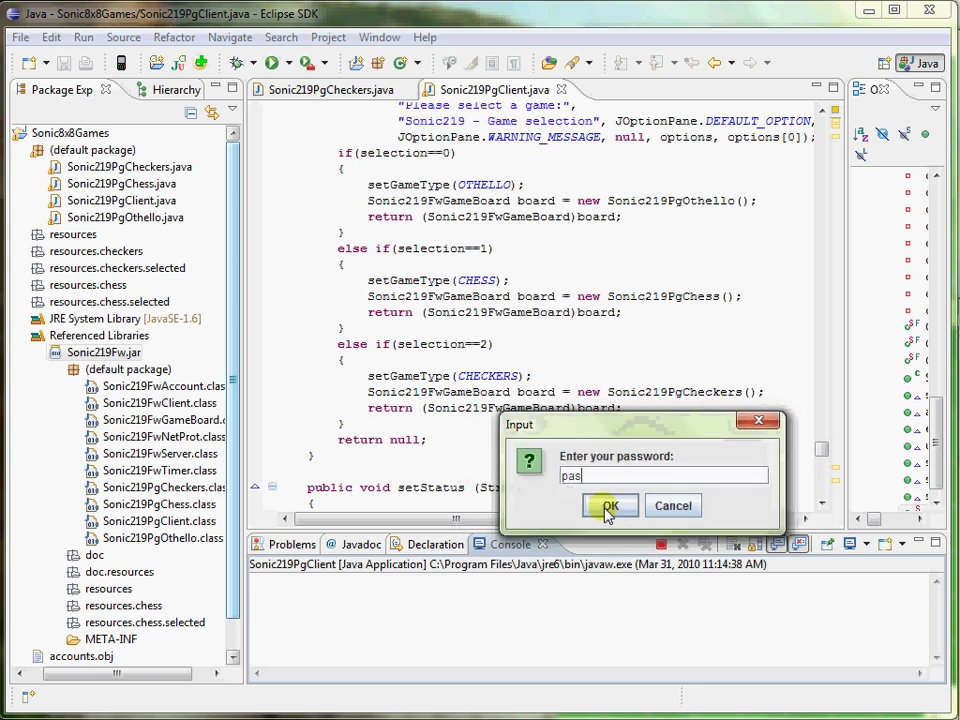
left_click(610, 504)
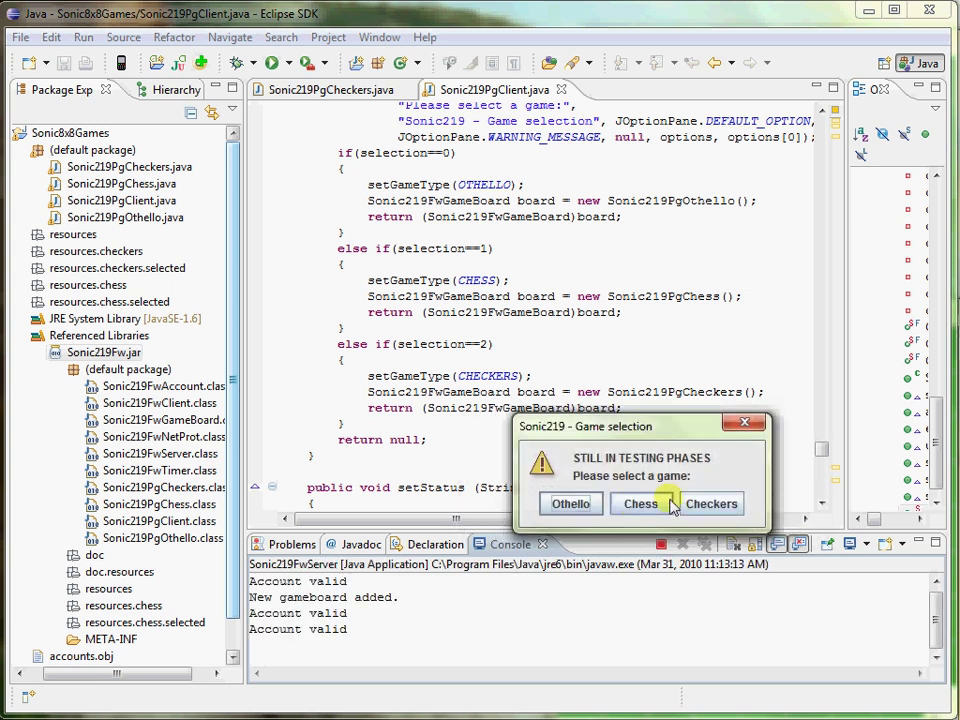
left_click(640, 504)
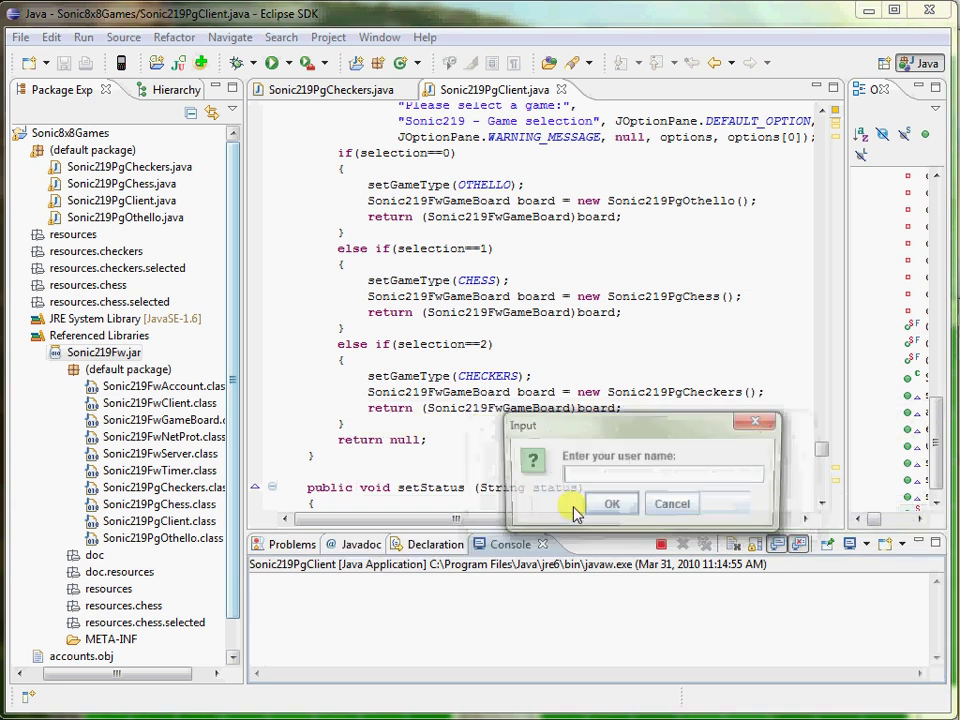
left_click(612, 504)
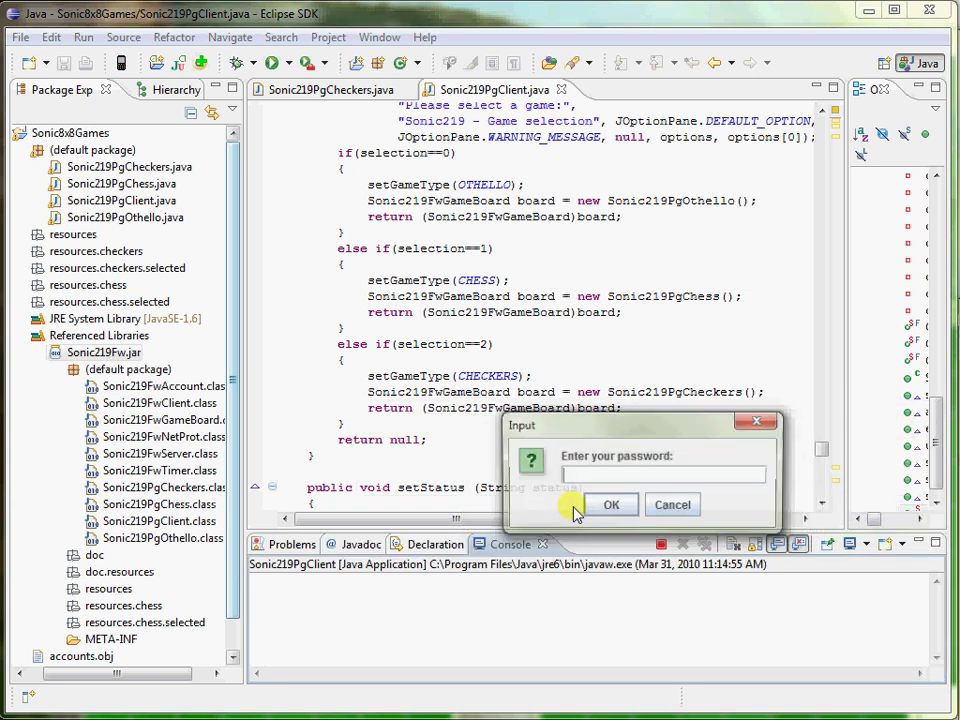
left_click(612, 504)
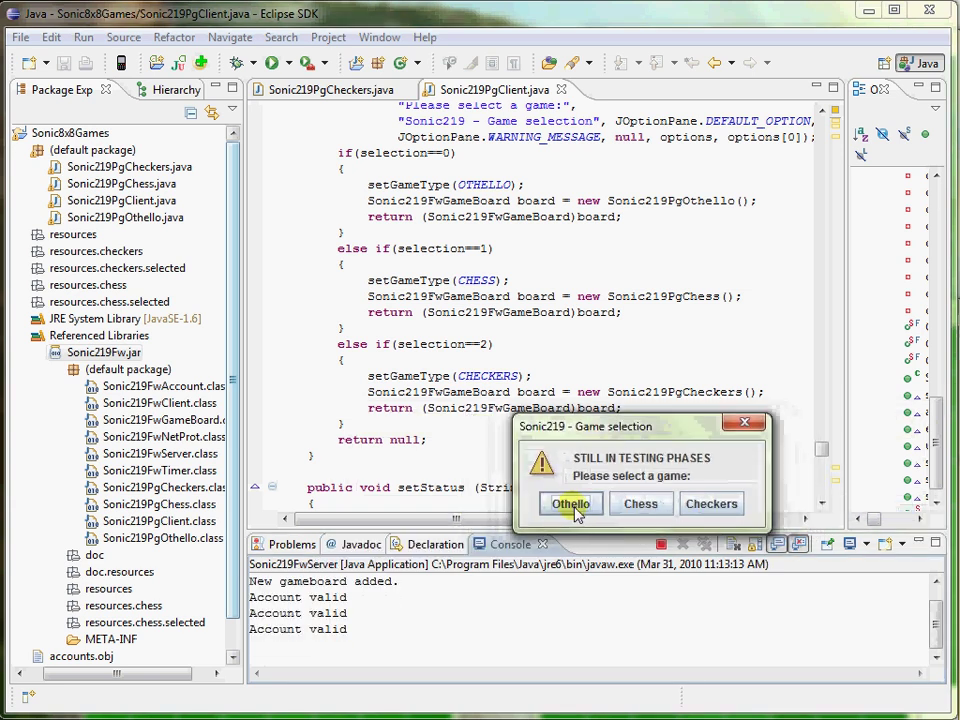
mouse_move(640, 504)
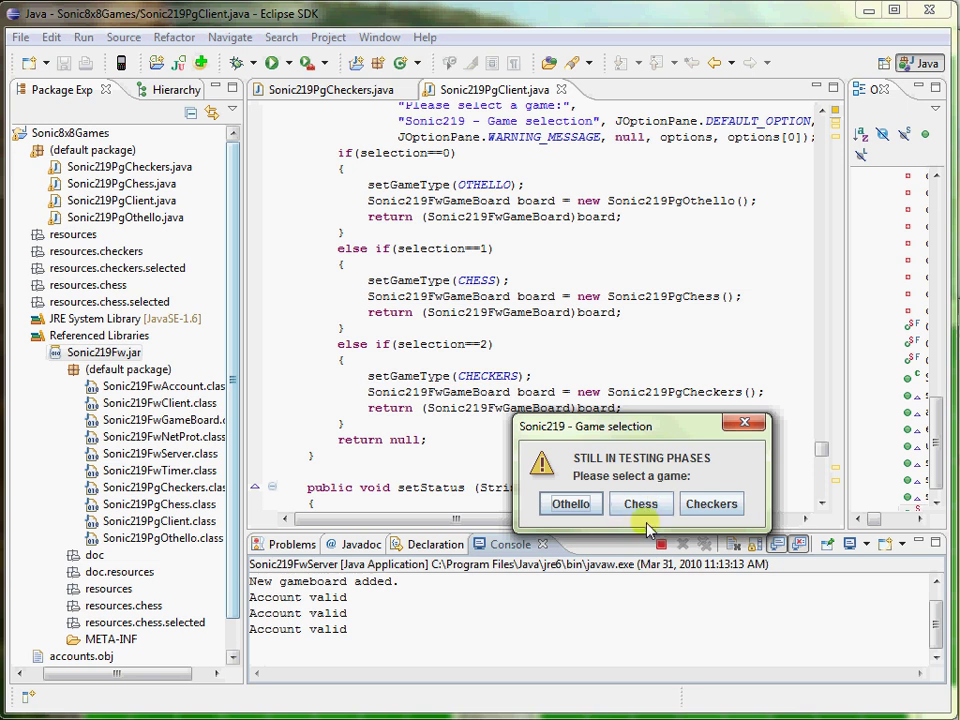
Choose Chess for the second client and play an opening move on the paired chess boards.
left_click(640, 504)
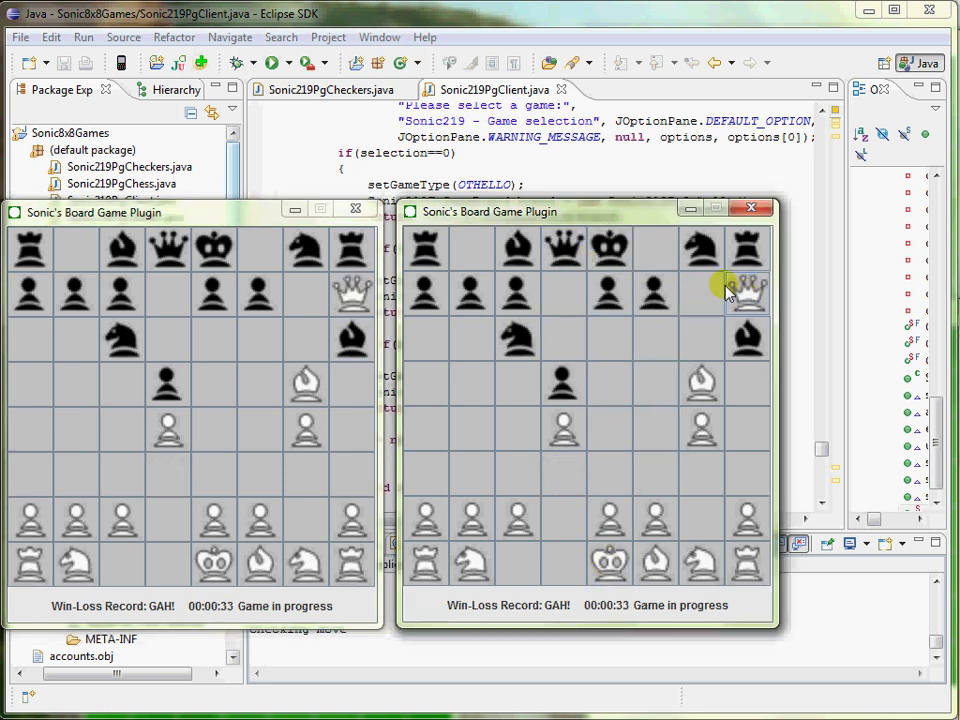
left_click(348, 248)
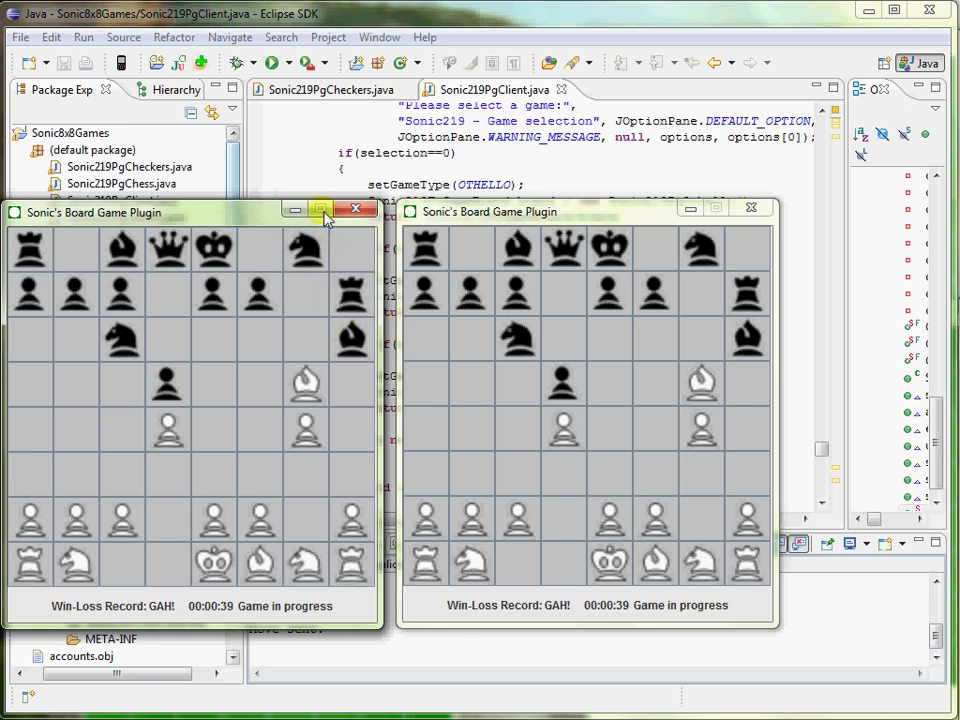
Forfeit the chess match by closing a window, accept playing again and choose Checkers.
left_click(356, 210)
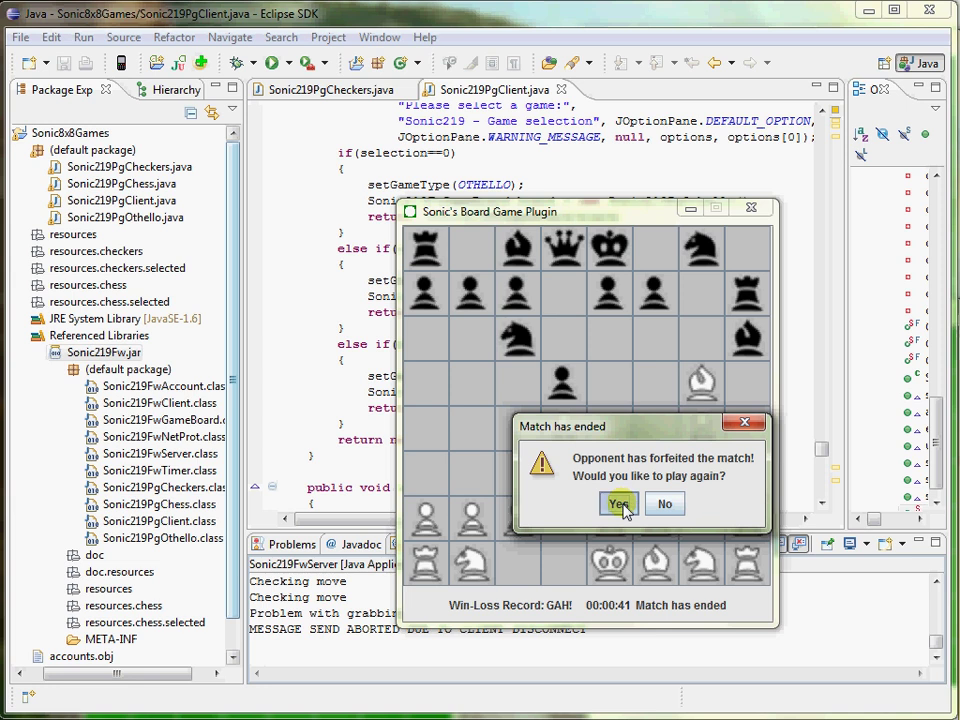
left_click(618, 504)
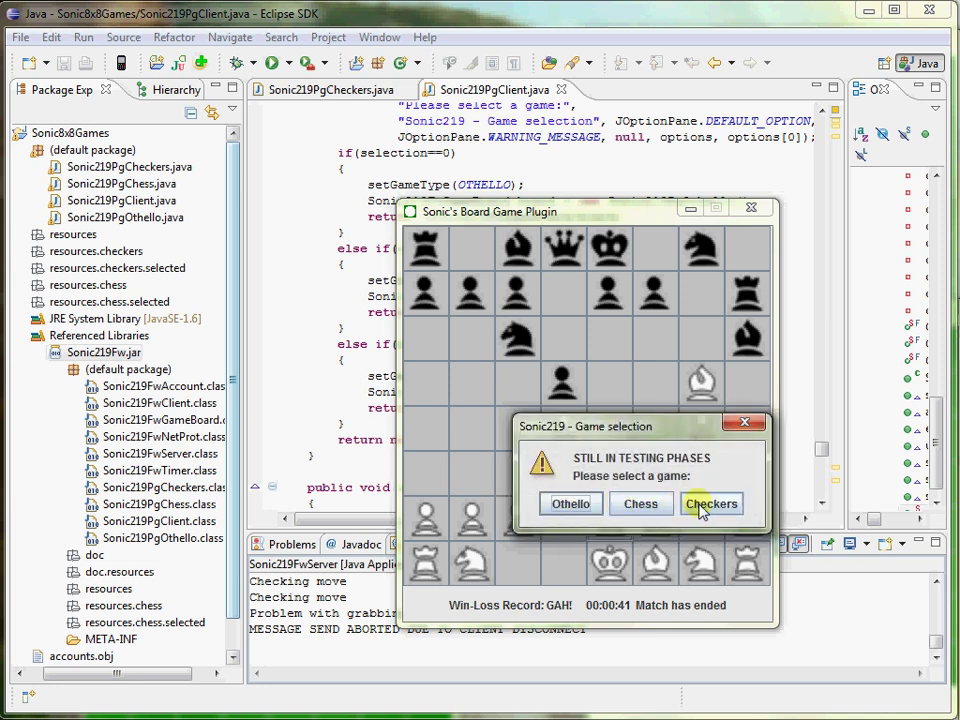
left_click(712, 504)
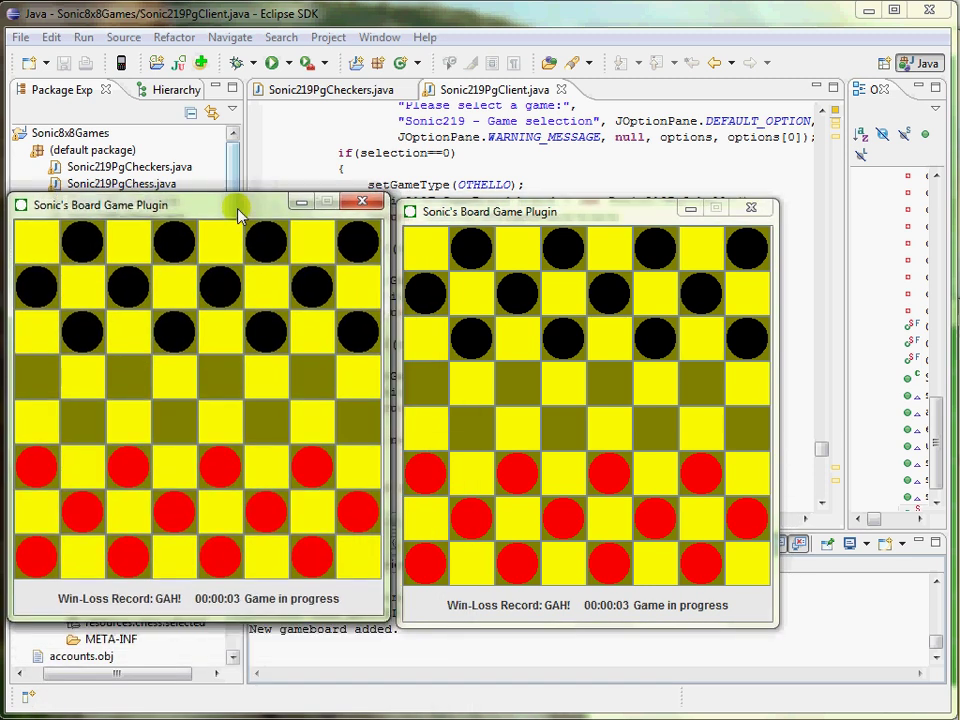
Make checkers moves for each client, capturing pieces until few remain per side.
left_click(562, 338)
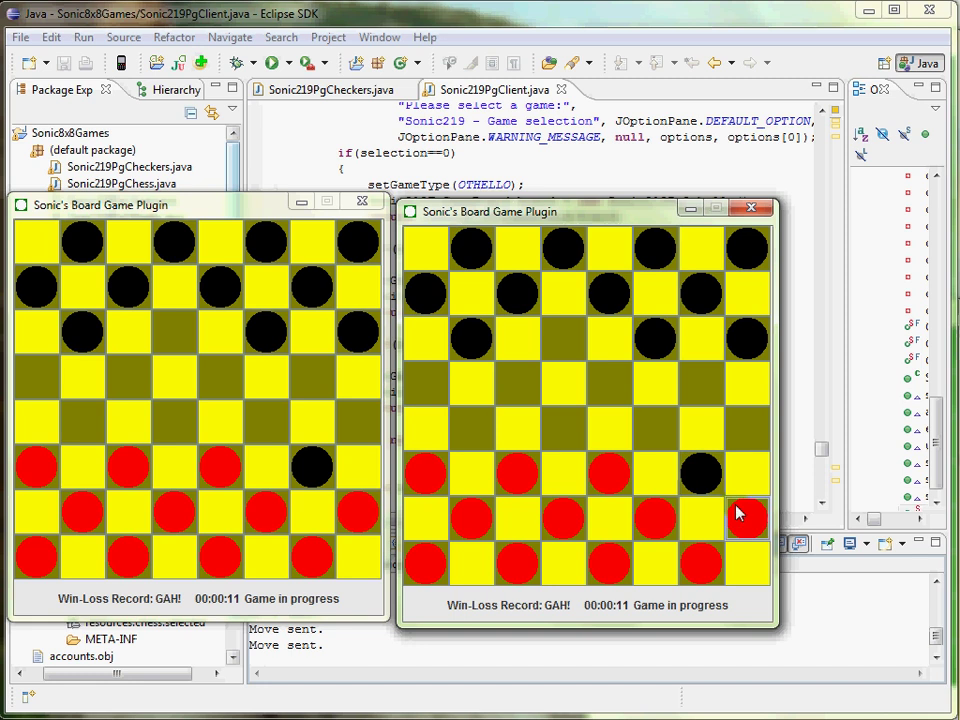
left_click(358, 512)
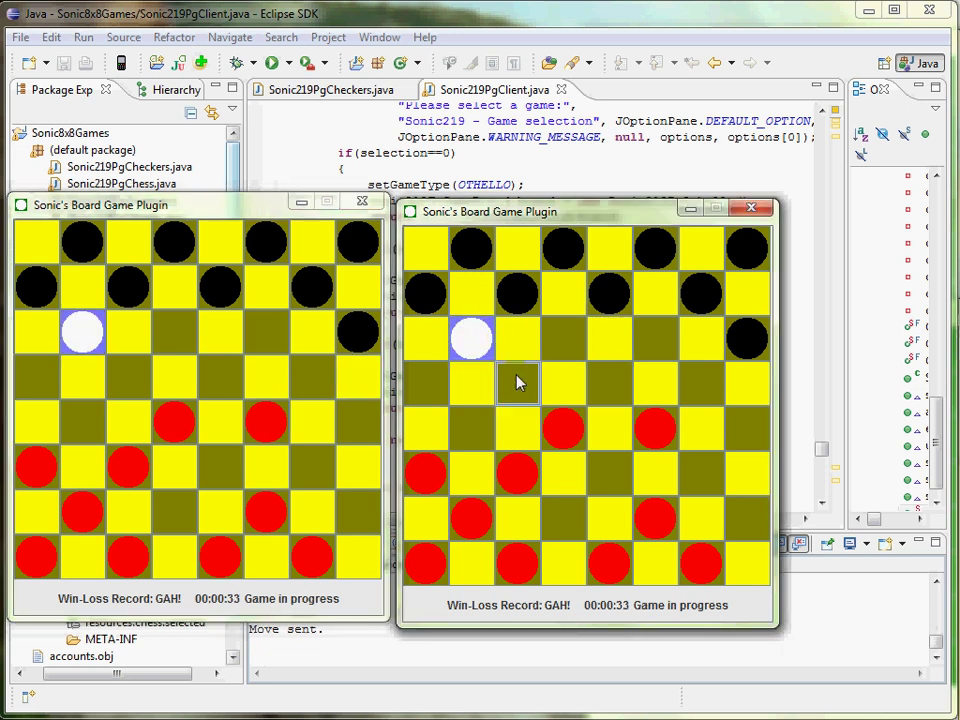
left_click(176, 420)
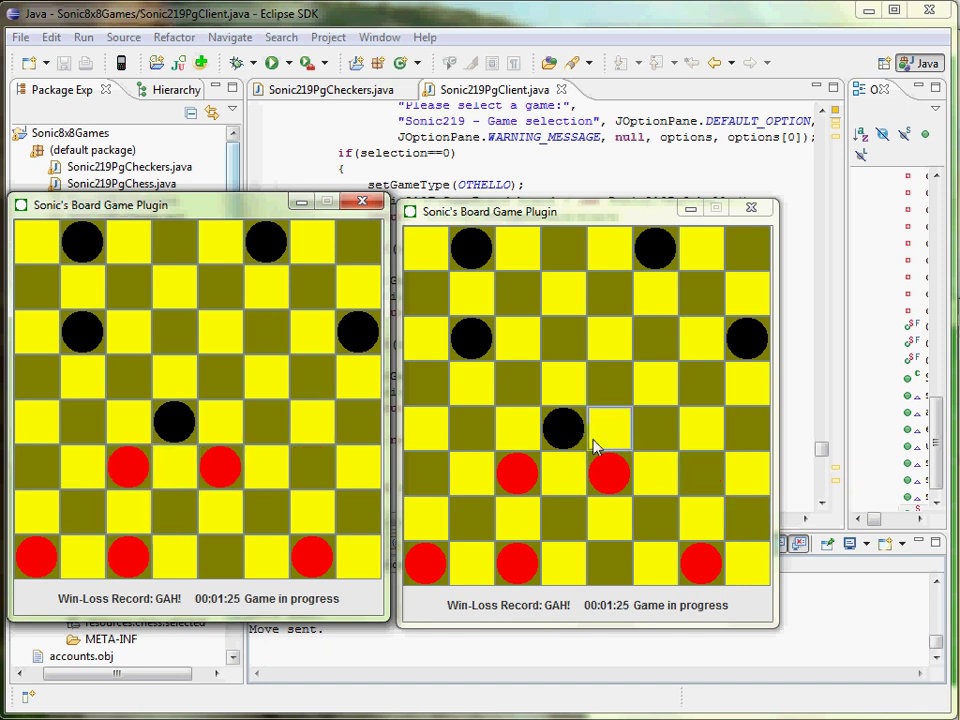
Make further capturing moves with red until Light is declared the checkers winner.
left_click(610, 472)
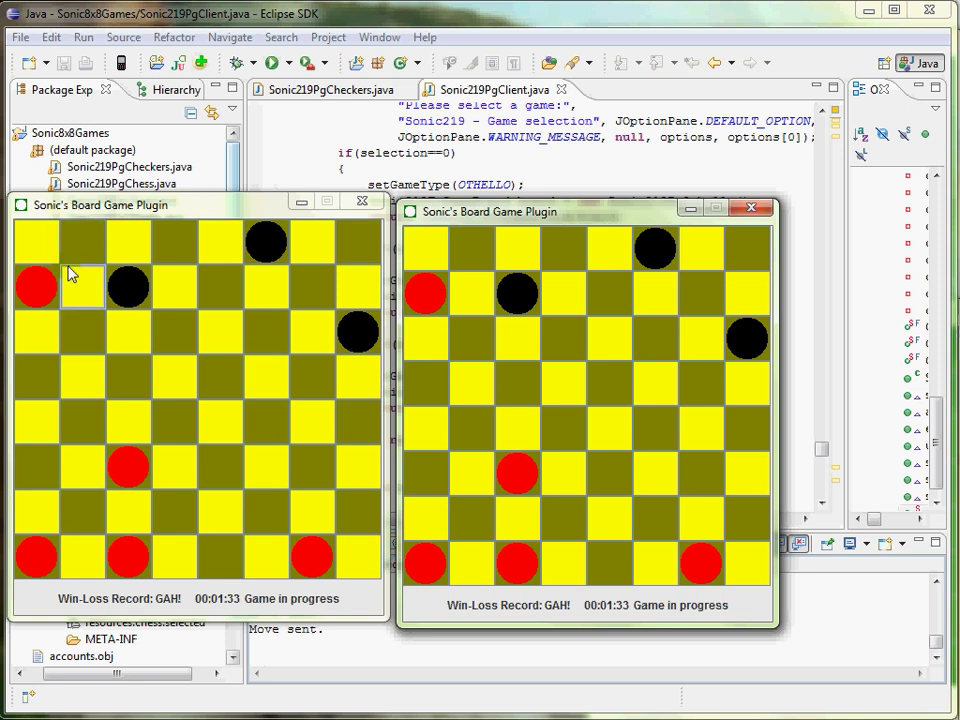
left_click(84, 244)
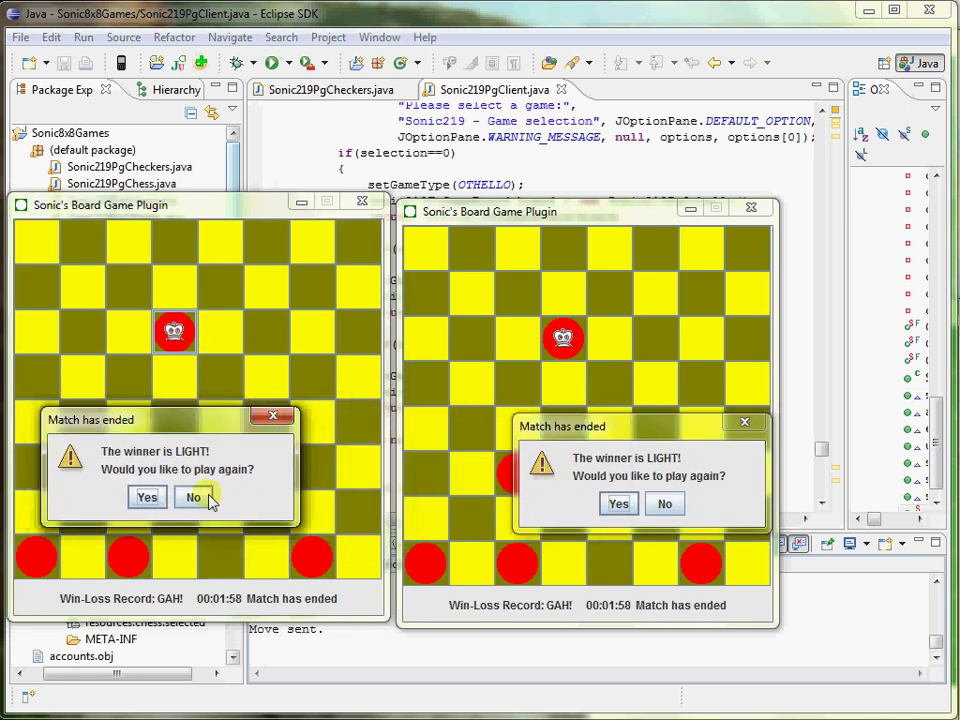
Decline the rematch in the first client's 'Match has ended' dialog.
left_click(192, 496)
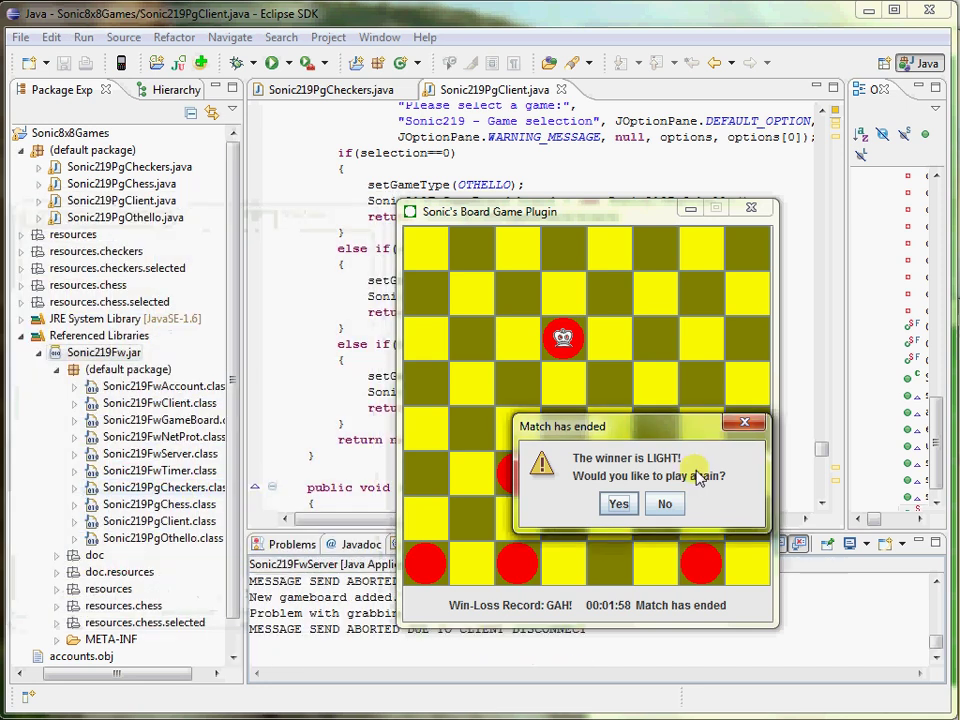
mouse_move(620, 504)
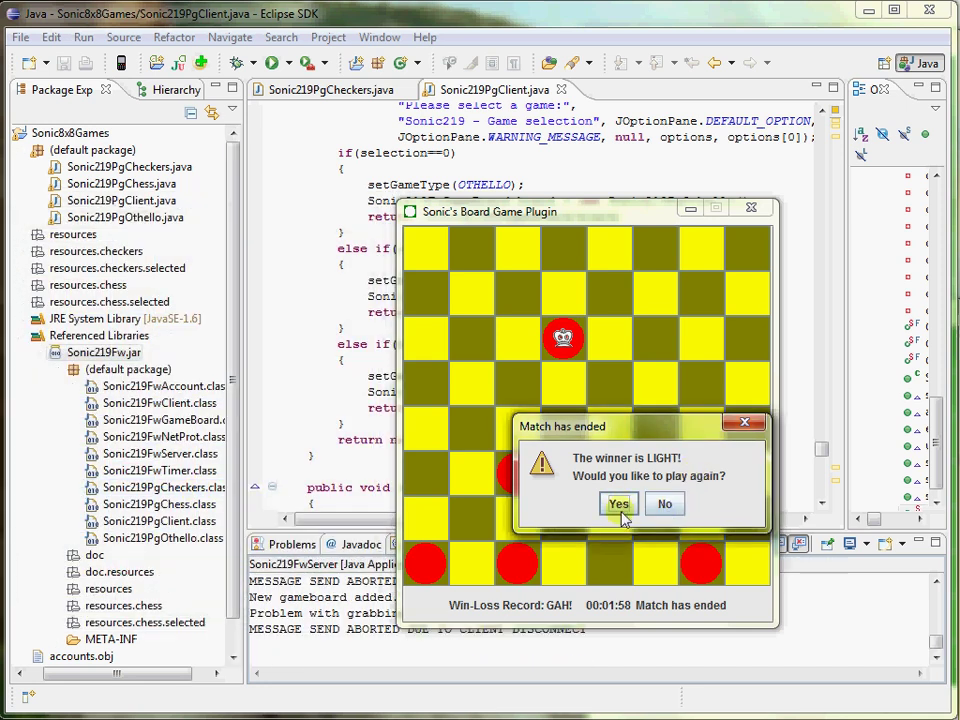